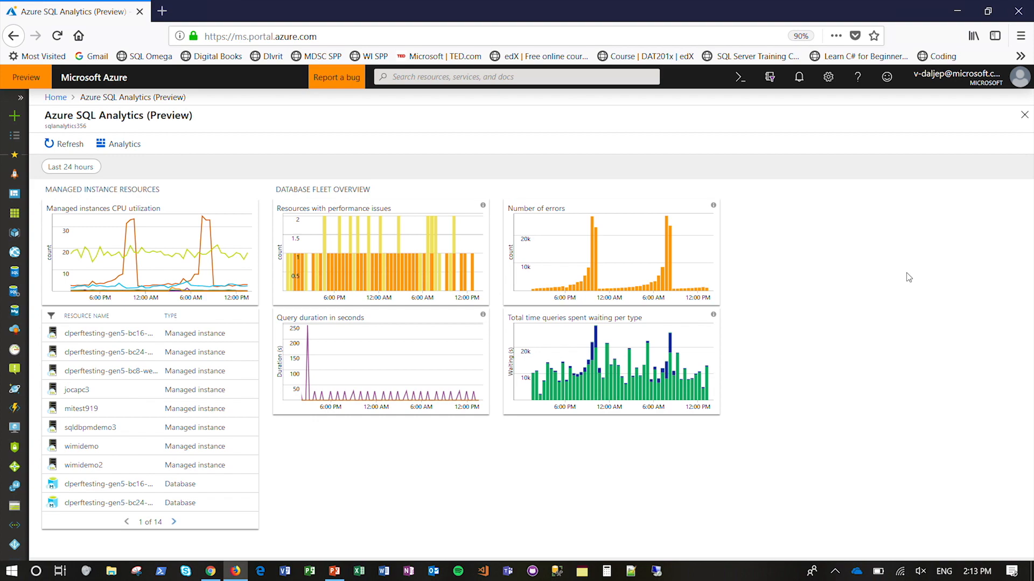
- Search 'wimi' and open the wimidemo SQL managed instance overview
type("wimi")
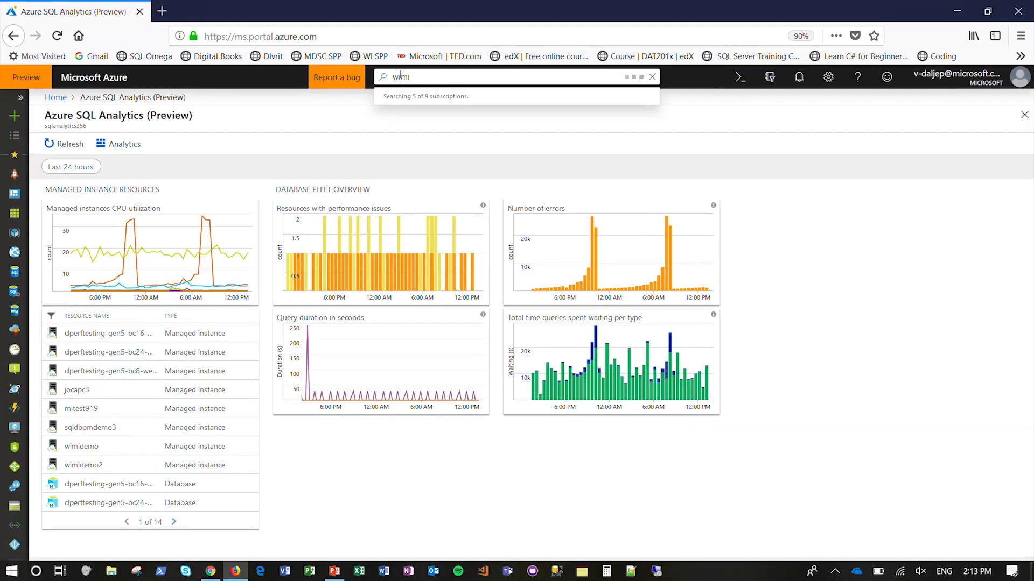
left_click(81, 446)
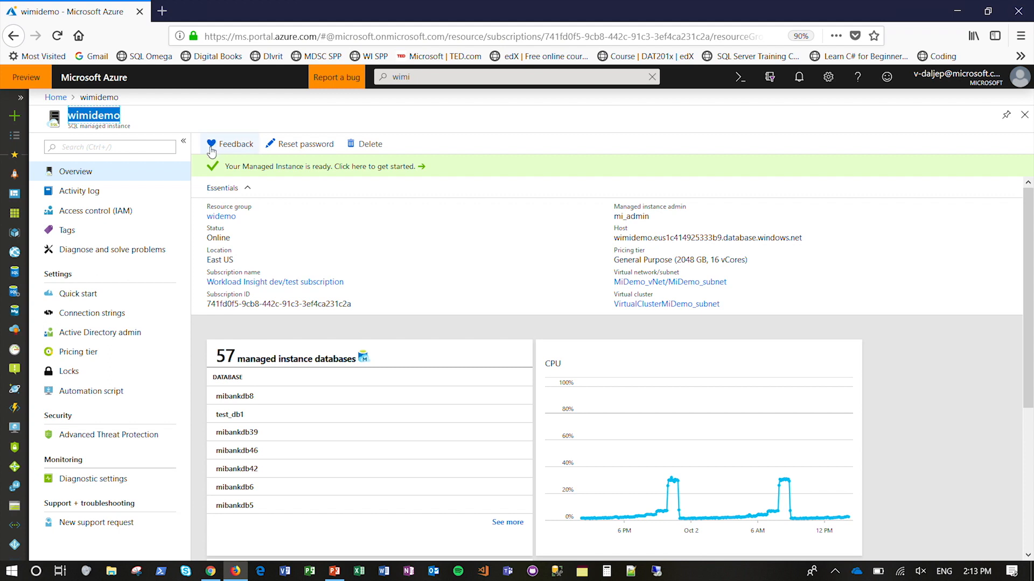
mouse_move(93, 478)
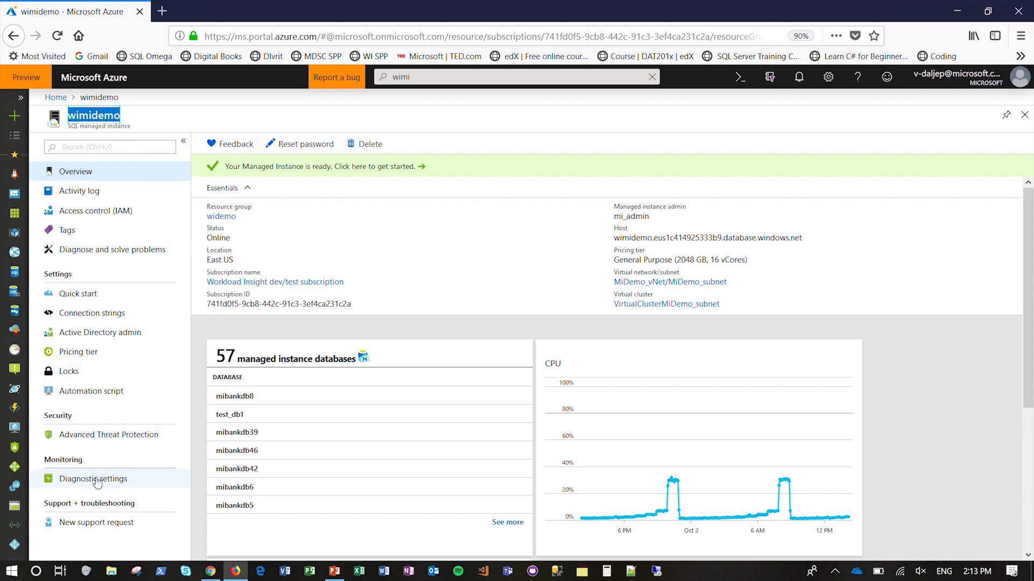
left_click(93, 478)
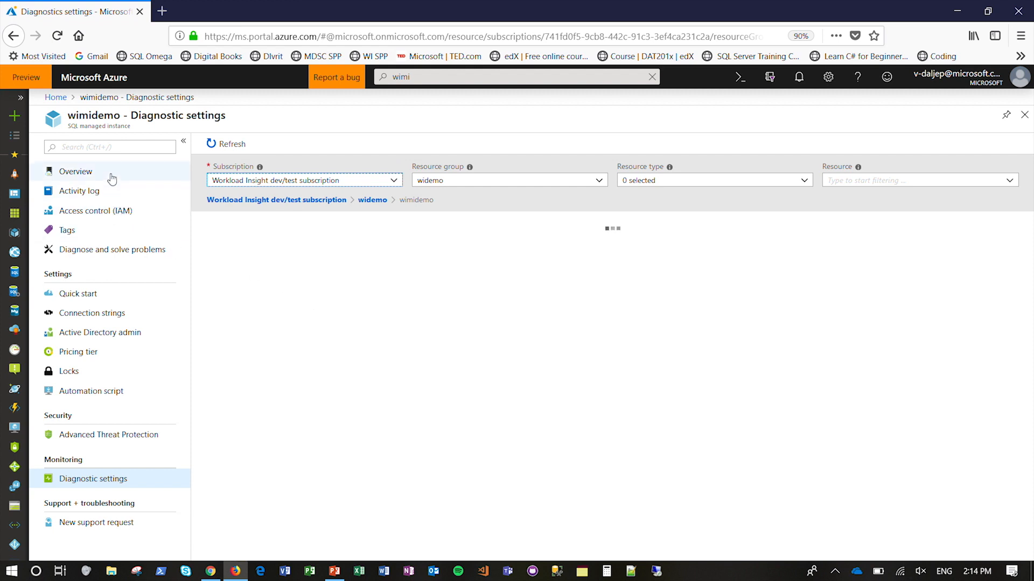
left_click(75, 171)
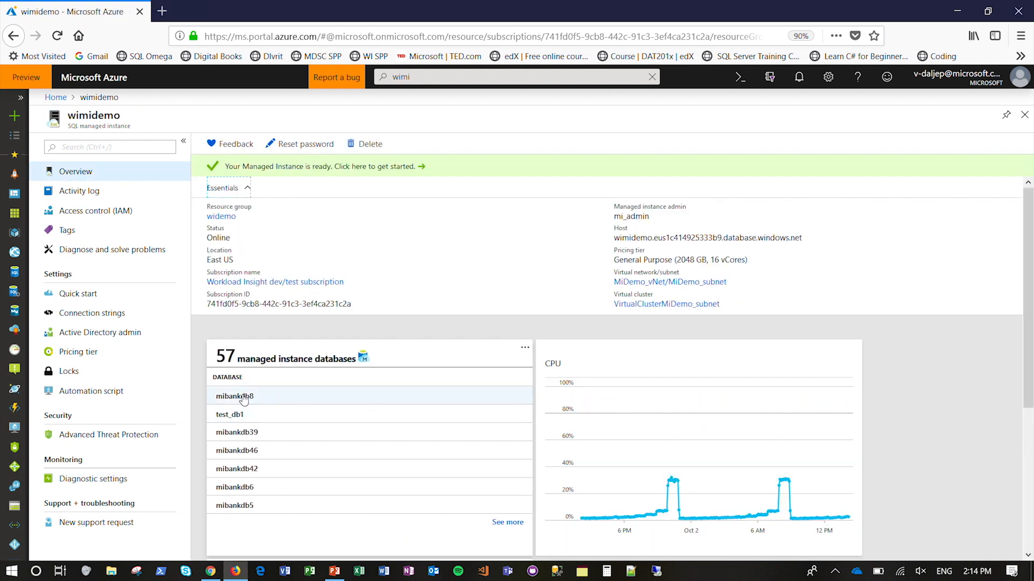
- Open the mibankdb8 database and its Diagnostic settings page
left_click(234, 396)
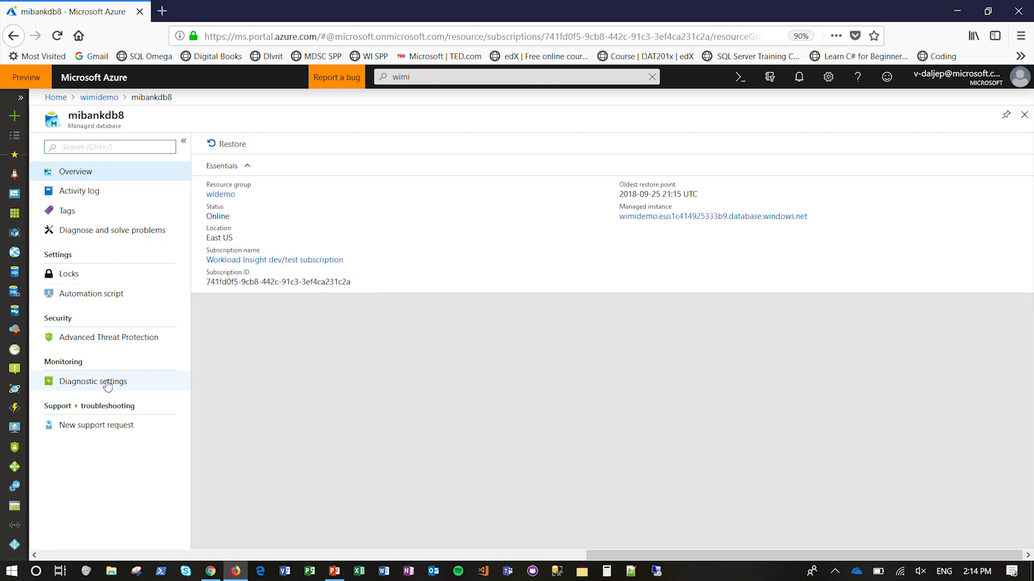
left_click(91, 381)
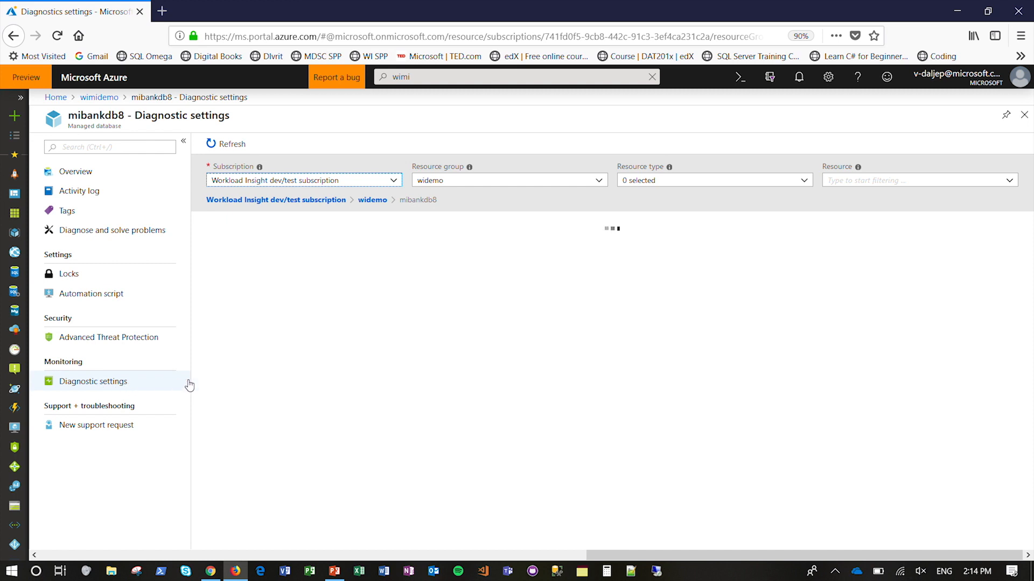
mouse_move(260, 411)
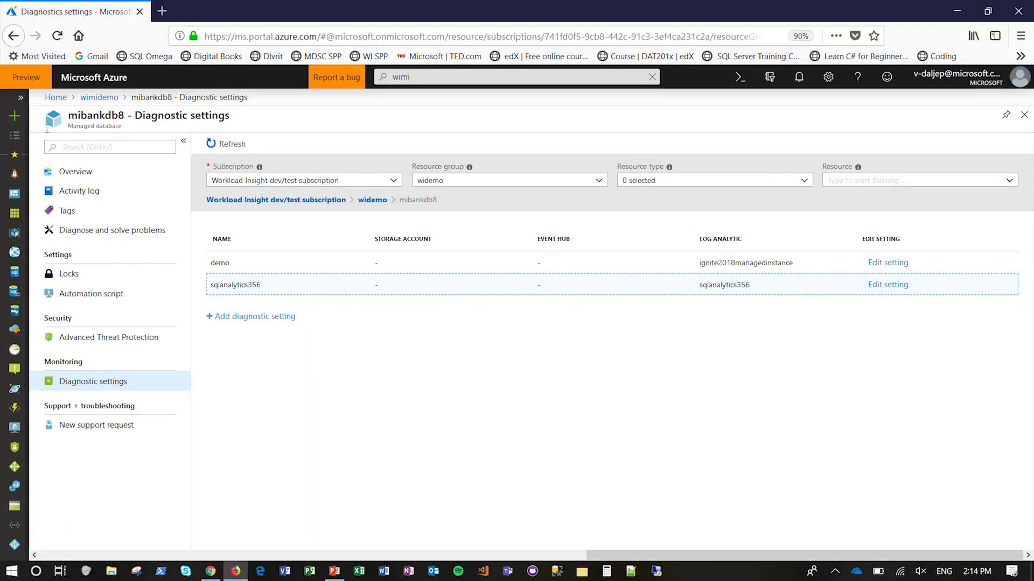
mouse_move(55, 97)
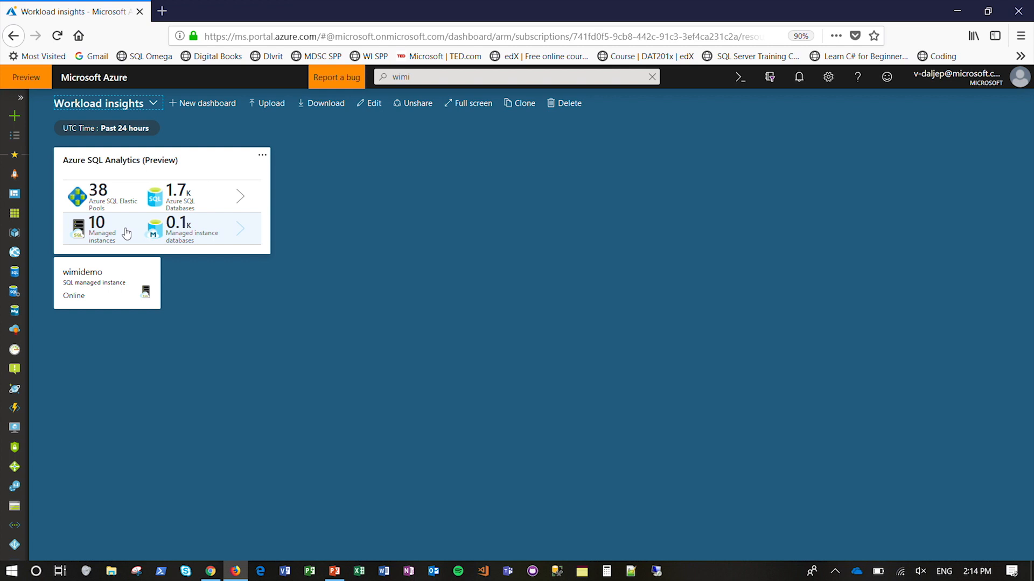
mouse_move(196, 236)
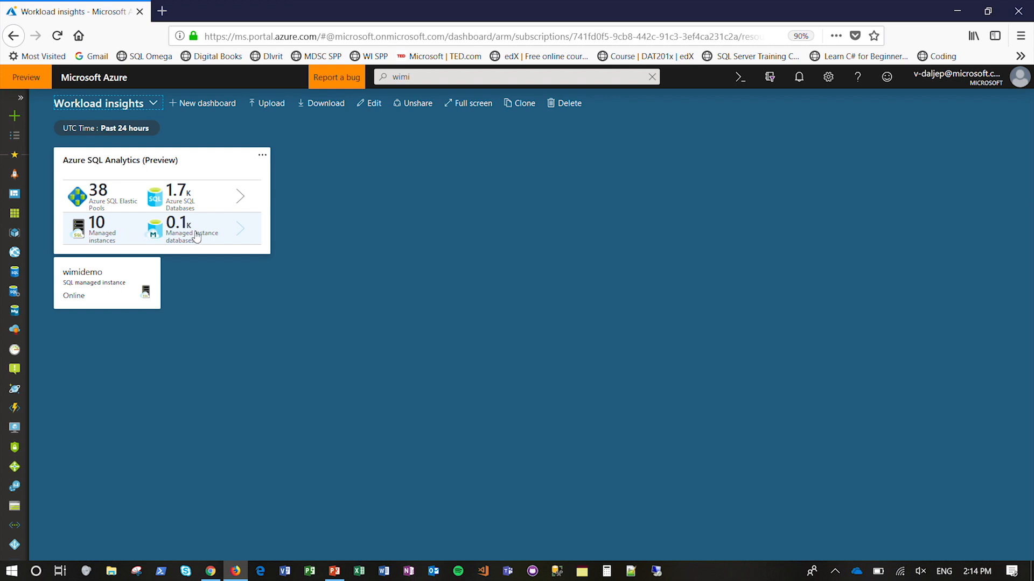
- Drill into the Managed instances view of Azure SQL Analytics
left_click(162, 229)
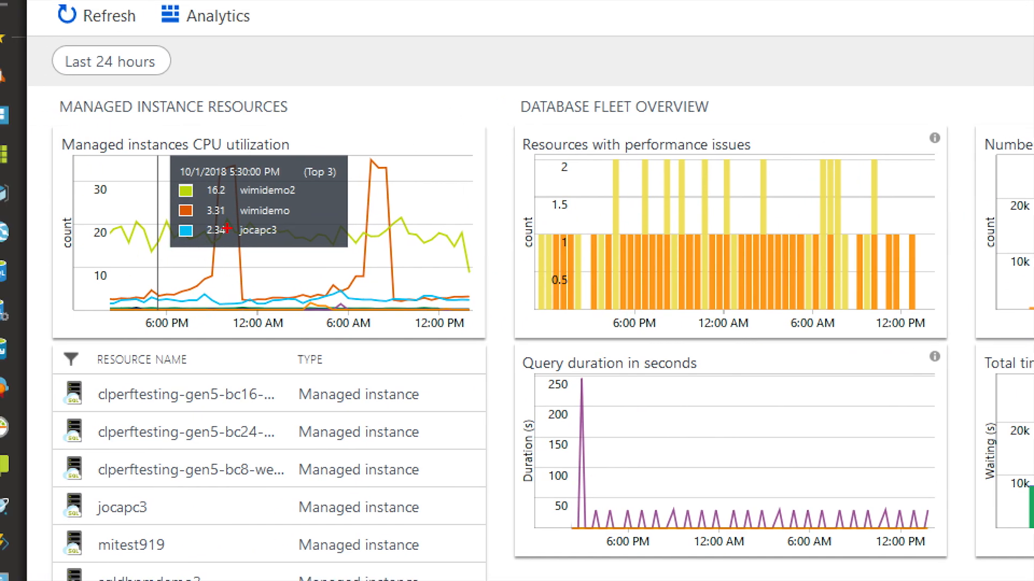
mouse_move(376, 210)
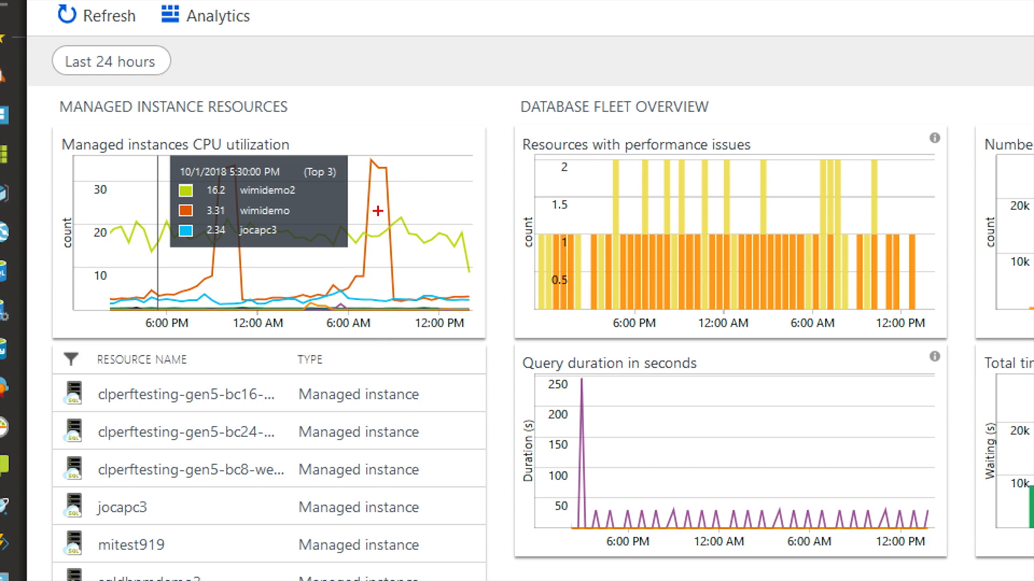
mouse_move(392, 295)
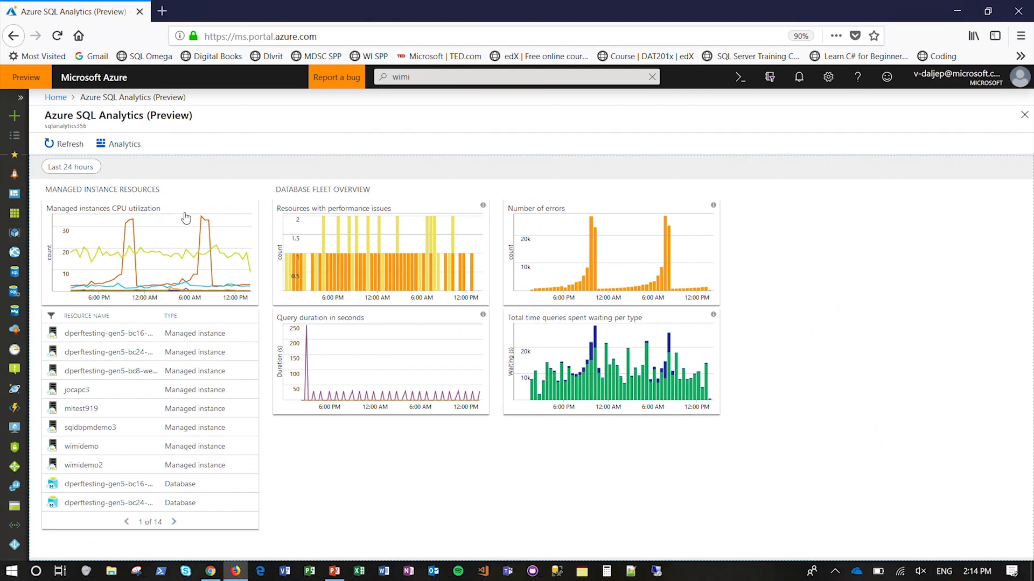
mouse_move(210, 222)
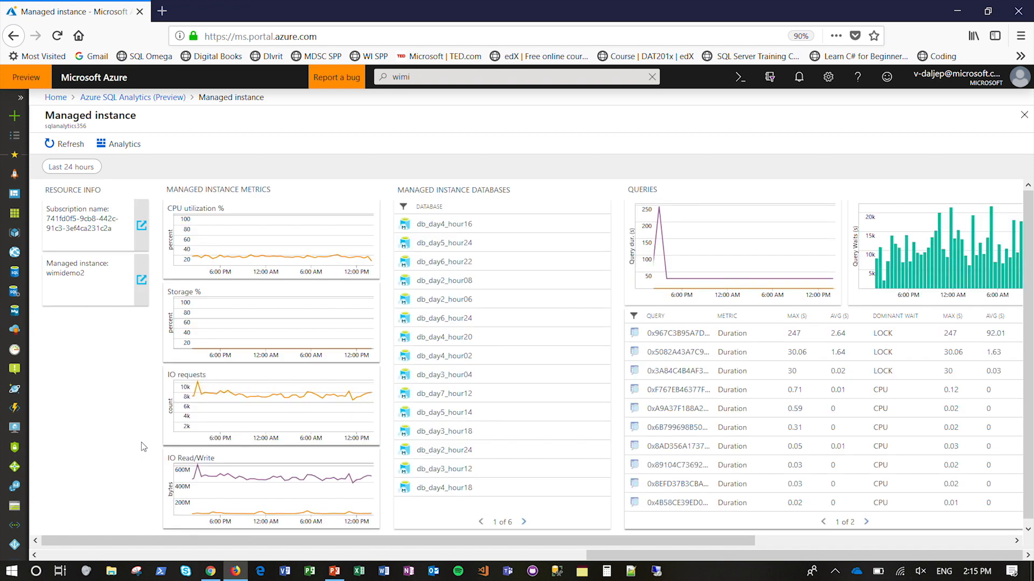
mouse_move(289, 310)
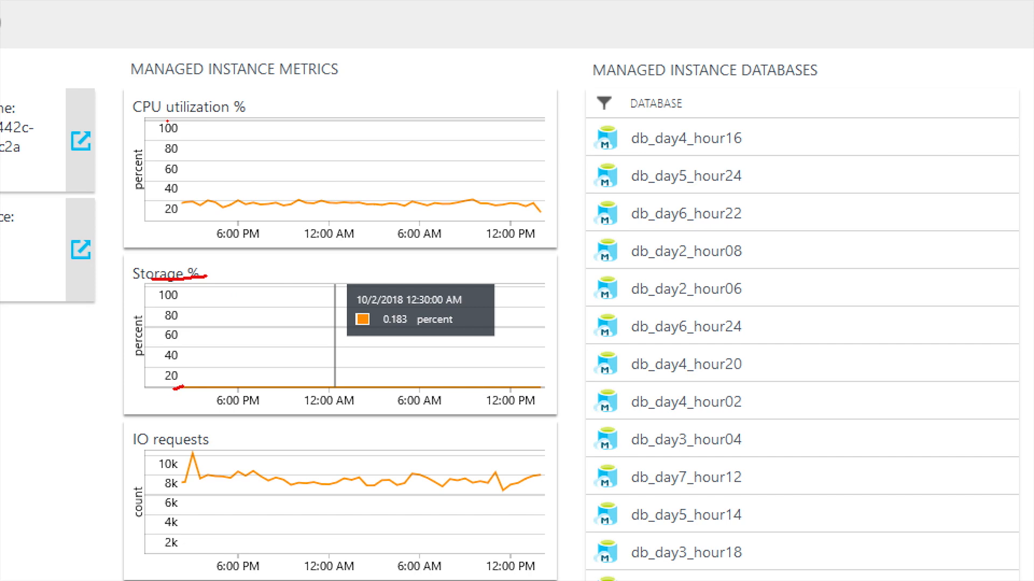
mouse_move(183, 446)
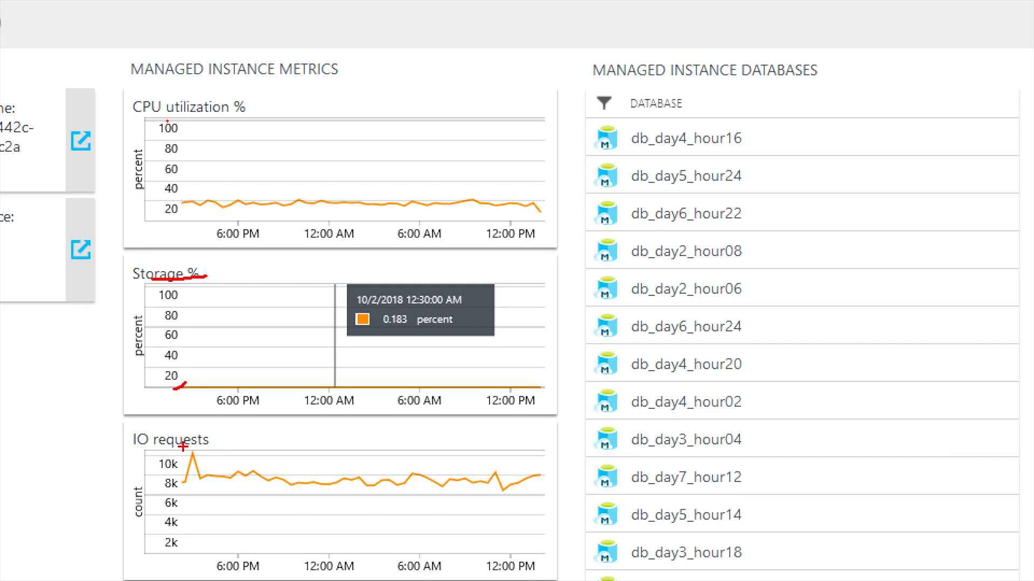
scroll("down", 3)
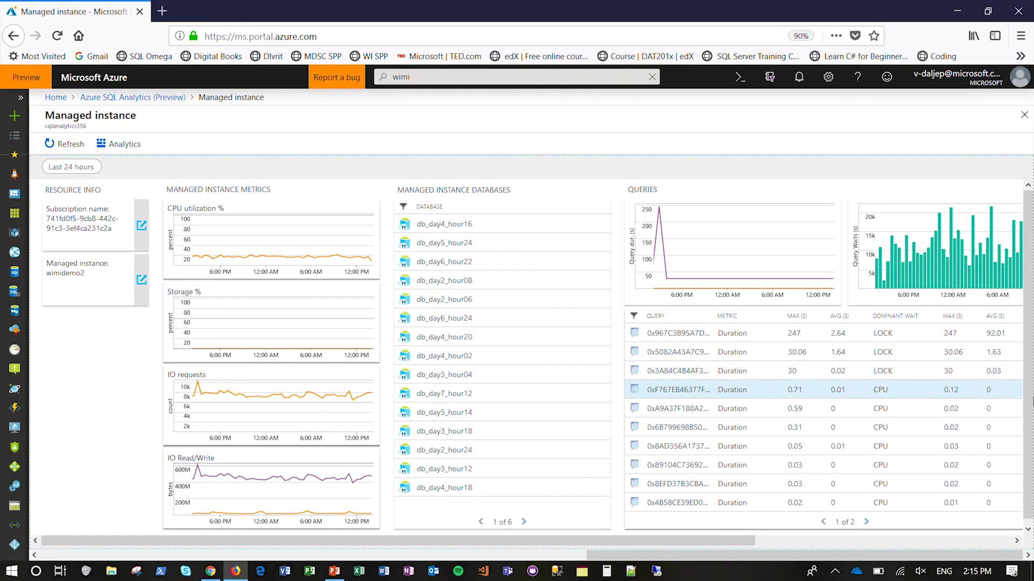
mouse_move(657, 214)
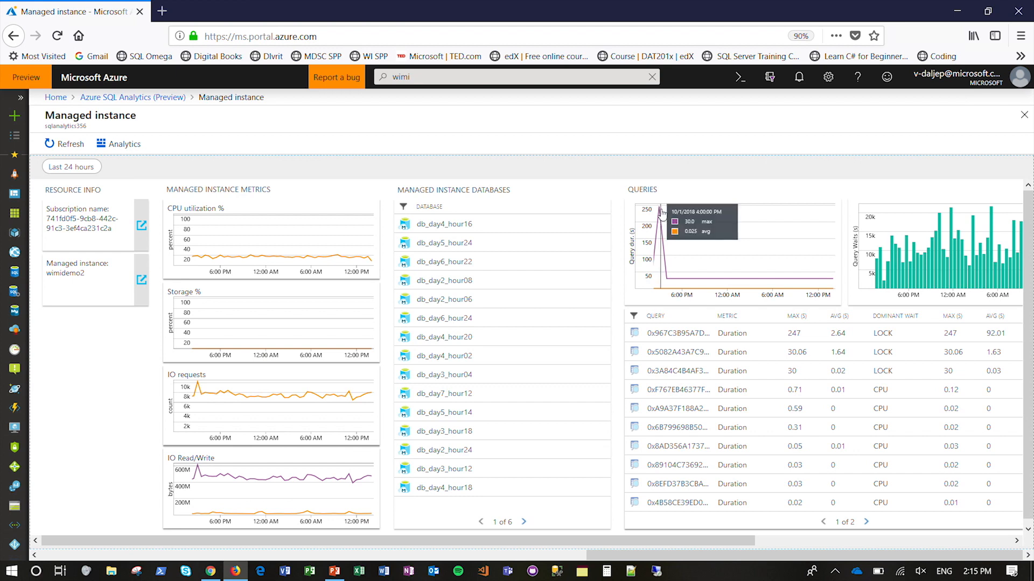
mouse_move(658, 210)
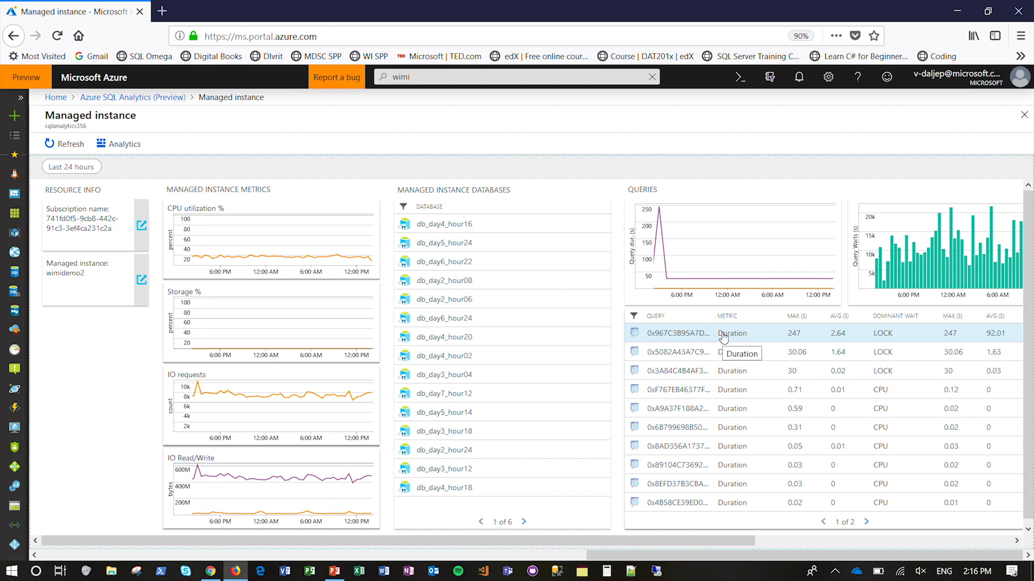
left_click(678, 333)
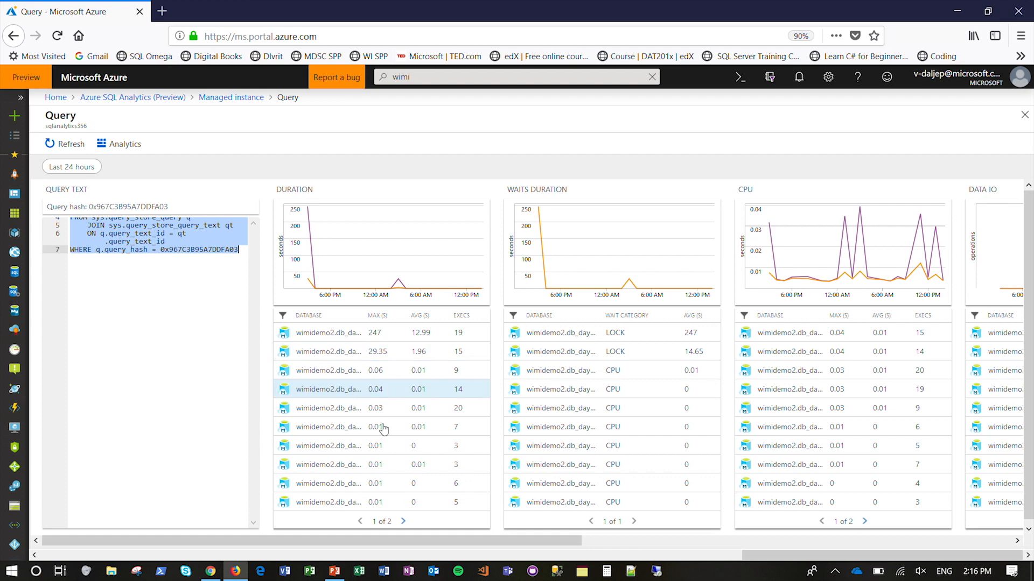
- Open the details of wimidemo2.db_day1_hour20, the slowest database for the query
left_click(381, 333)
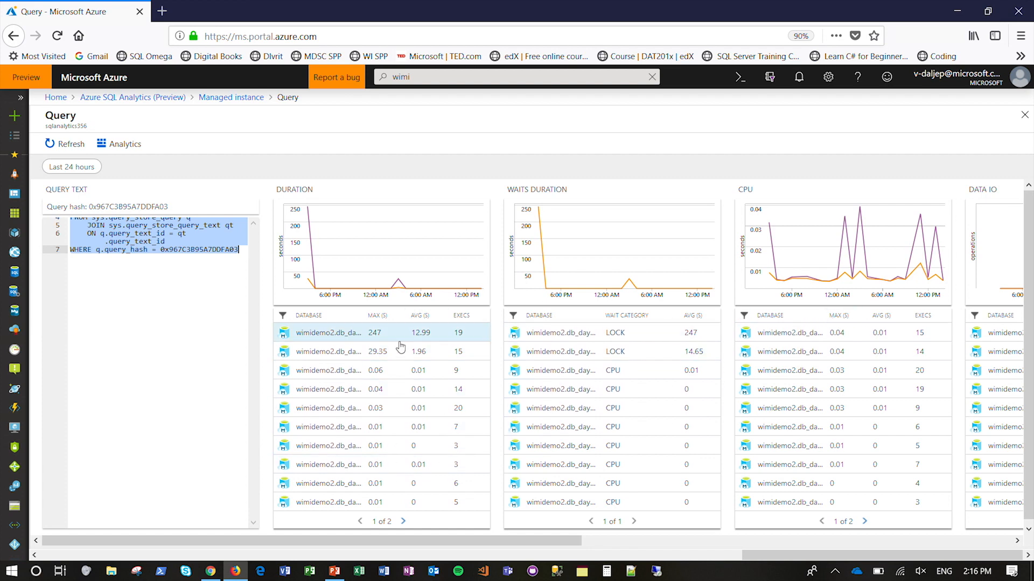
mouse_move(422, 333)
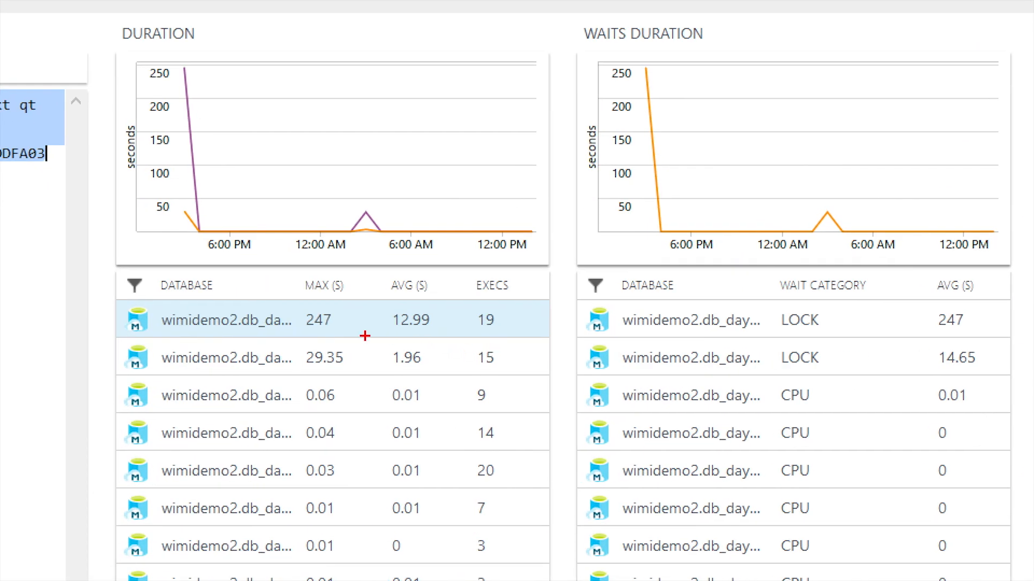
mouse_move(303, 334)
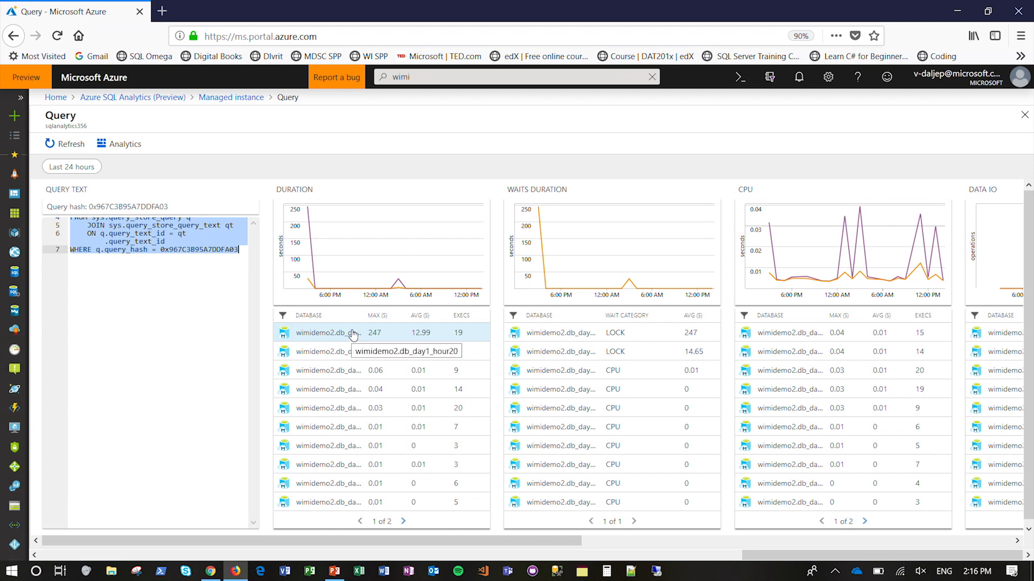
left_click(328, 333)
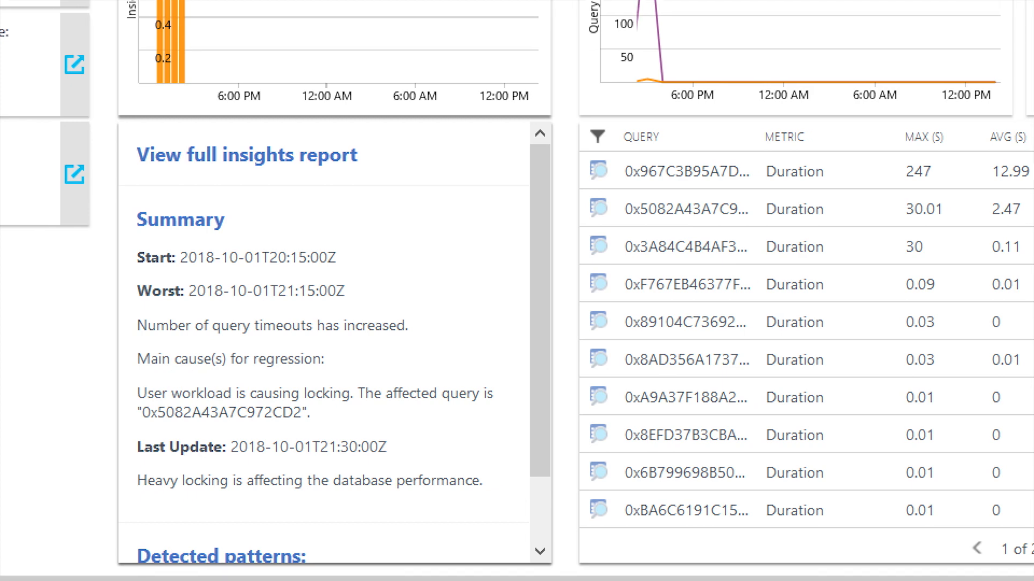
mouse_move(225, 488)
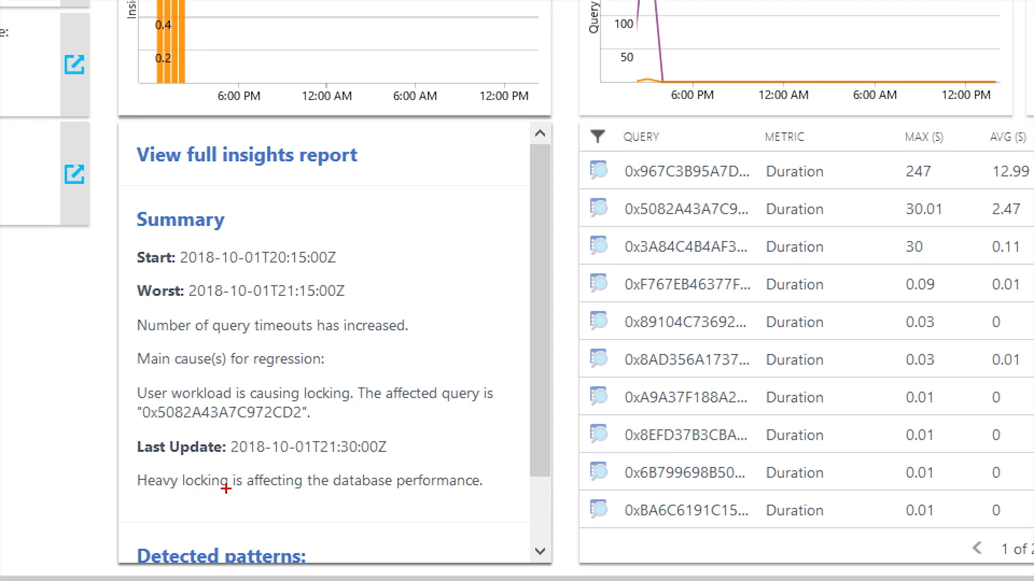
mouse_move(205, 406)
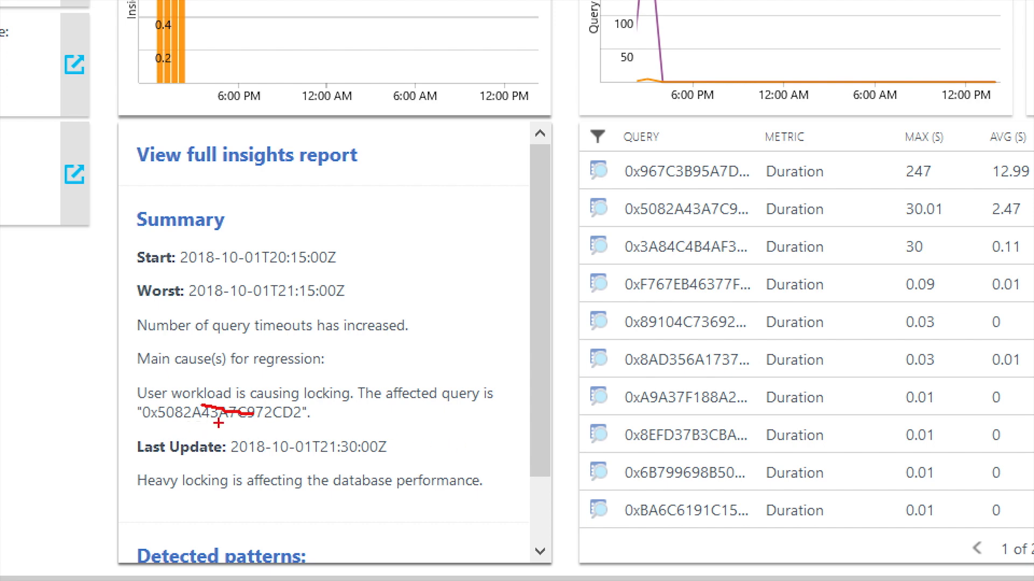
- Open the full intelligent insights report from the heavy-locking summary
left_click_drag(217, 424, 289, 432)
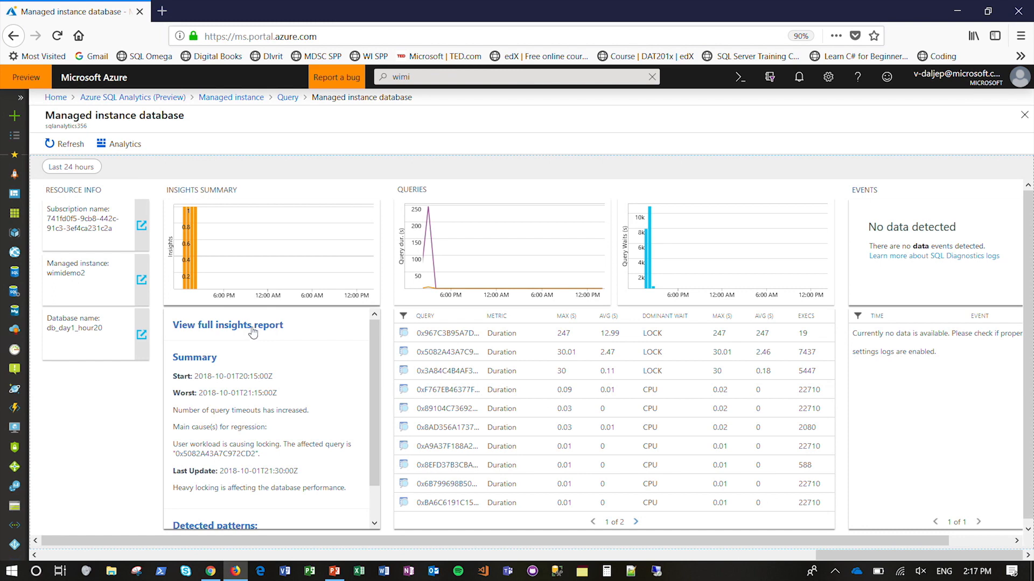
left_click(227, 325)
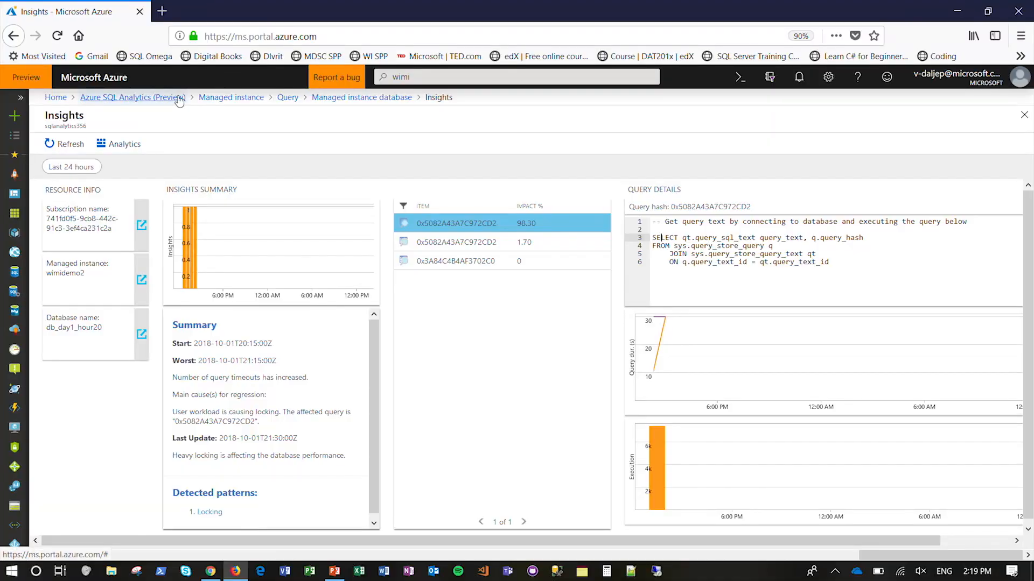
- Return to the Azure SQL Analytics main dashboard via the breadcrumb
left_click(132, 97)
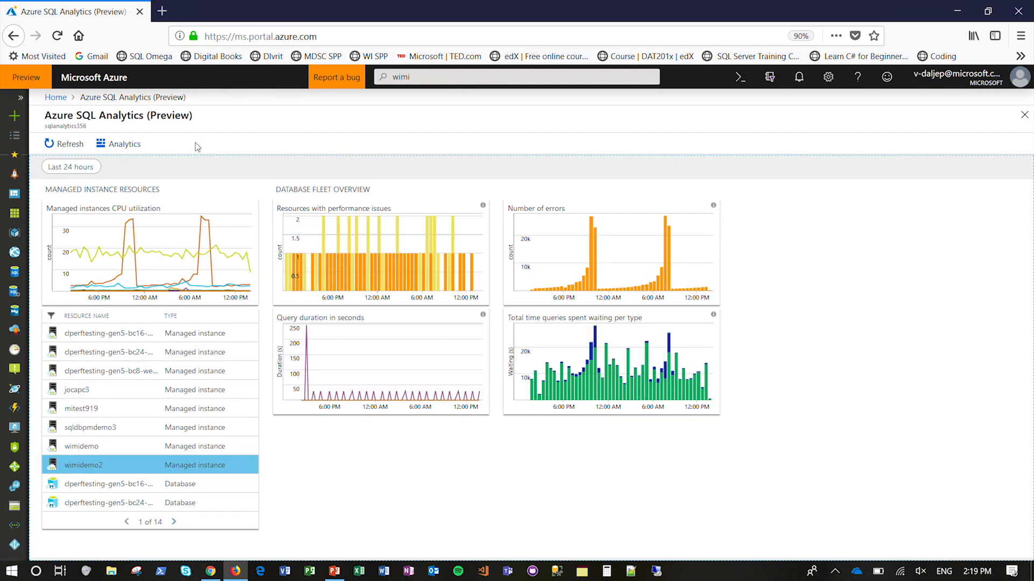
mouse_move(199, 147)
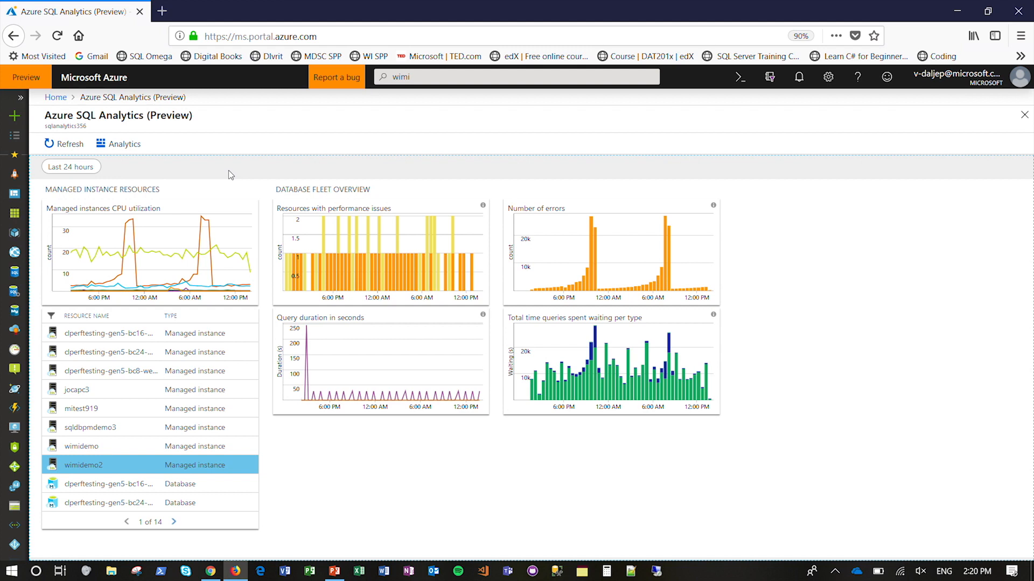
mouse_move(277, 201)
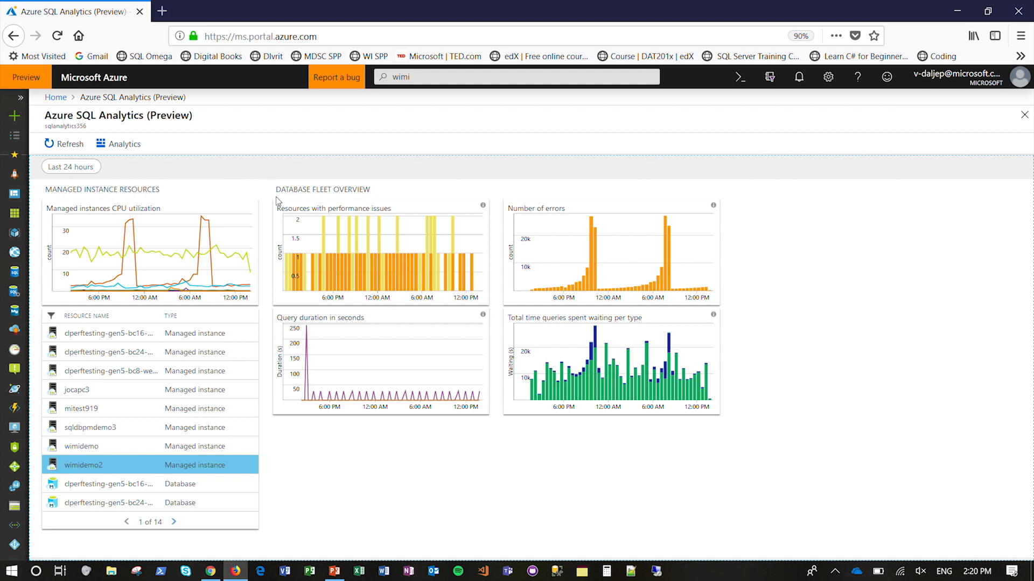
mouse_move(319, 172)
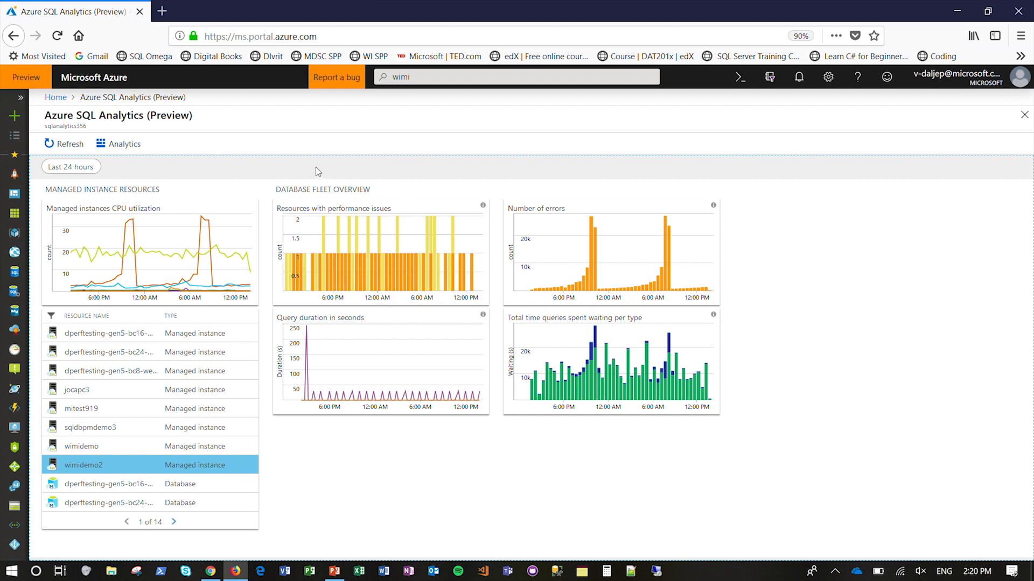
mouse_move(318, 167)
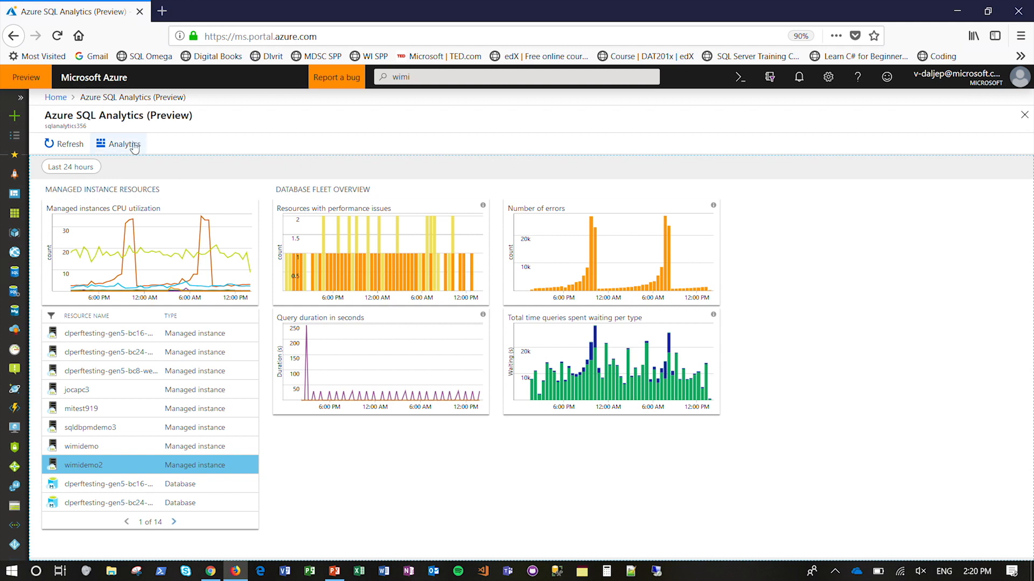
mouse_move(310, 236)
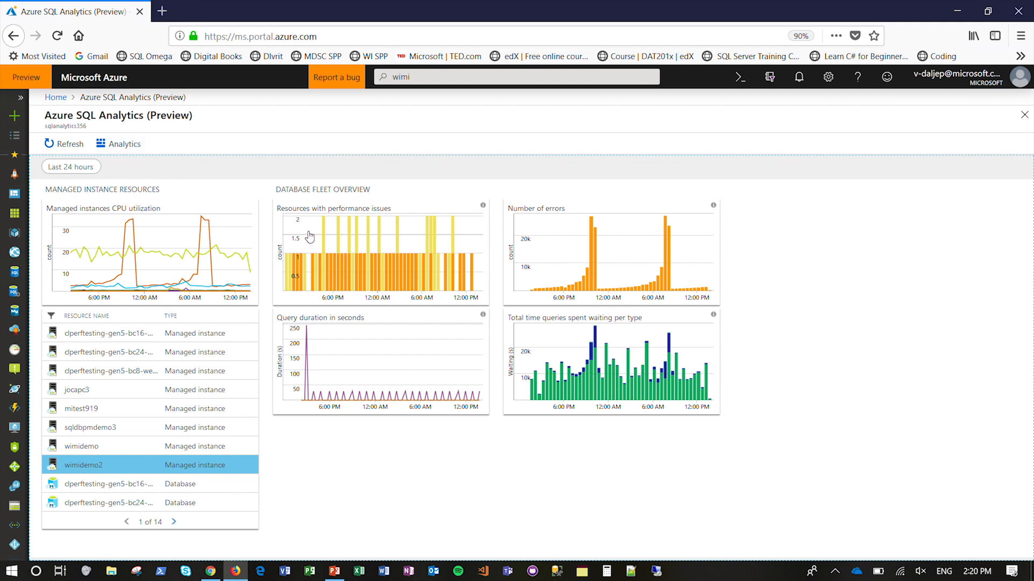
- Open Logs for the workspace, then return via the breadcrumb toward the classic insights query
left_click(122, 143)
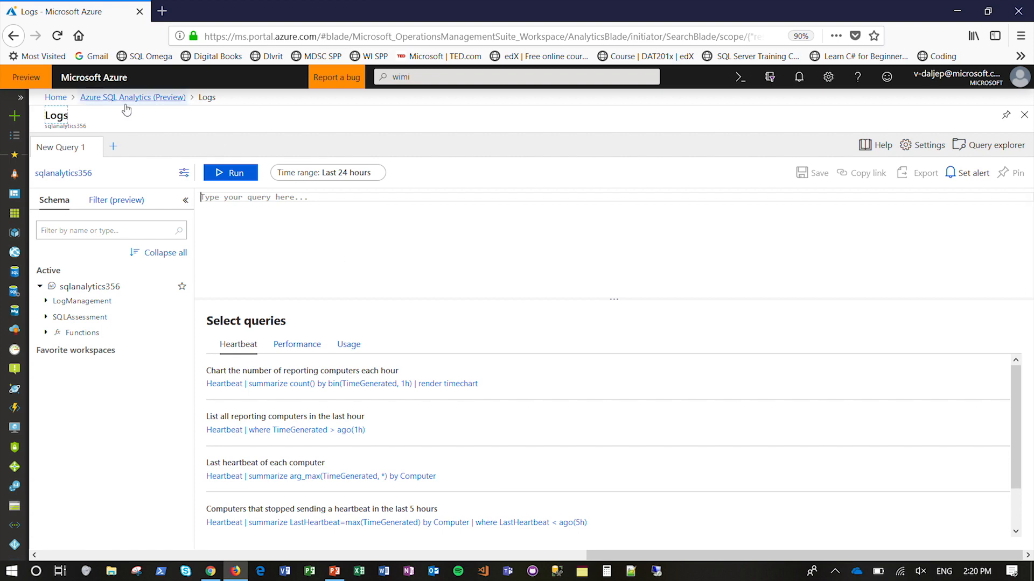
left_click(132, 97)
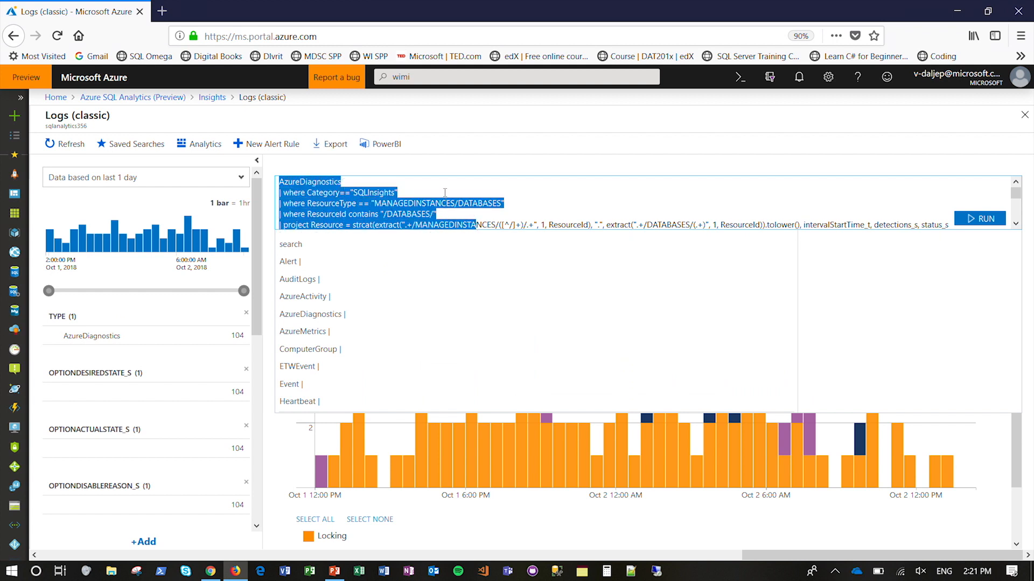
- Reveal the 47-result locking chart, then return to the Azure SQL Analytics dashboard
left_click(979, 218)
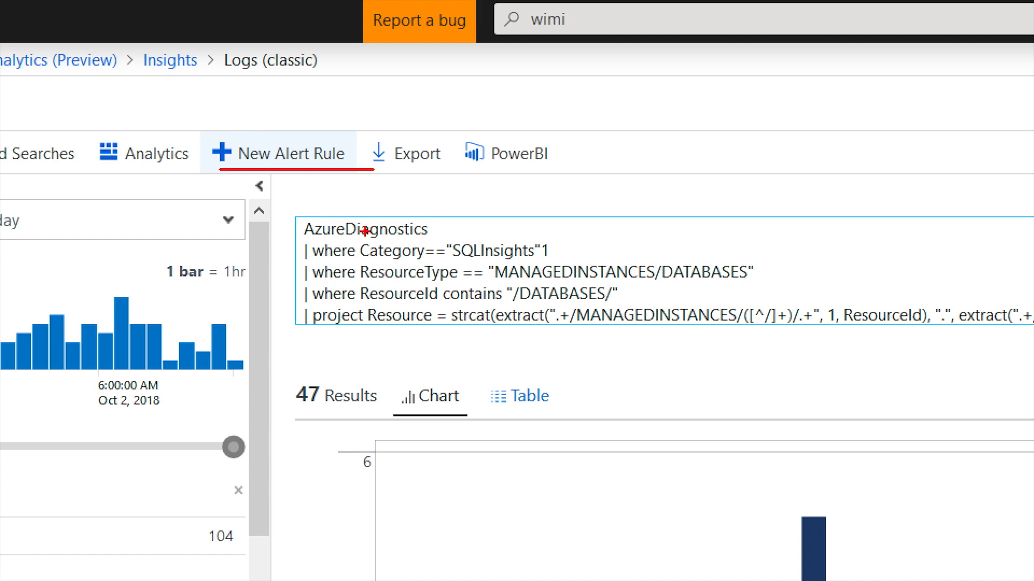
mouse_move(365, 224)
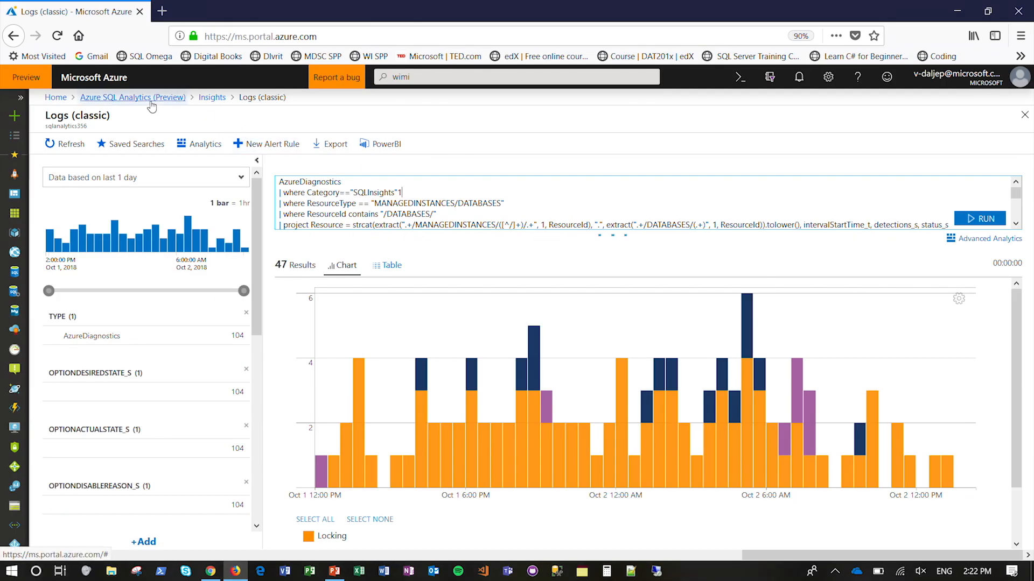
left_click(131, 97)
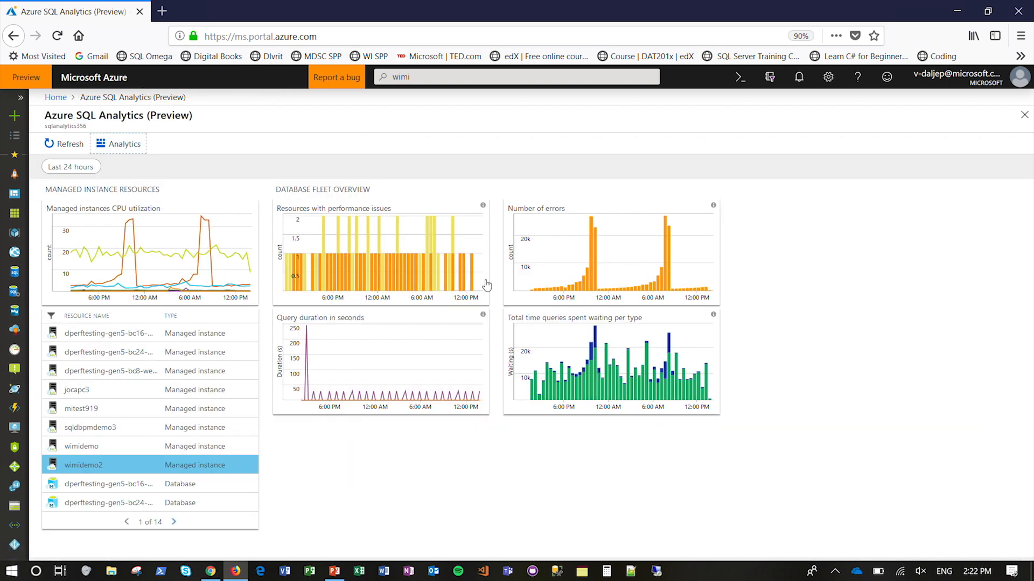
mouse_move(731, 463)
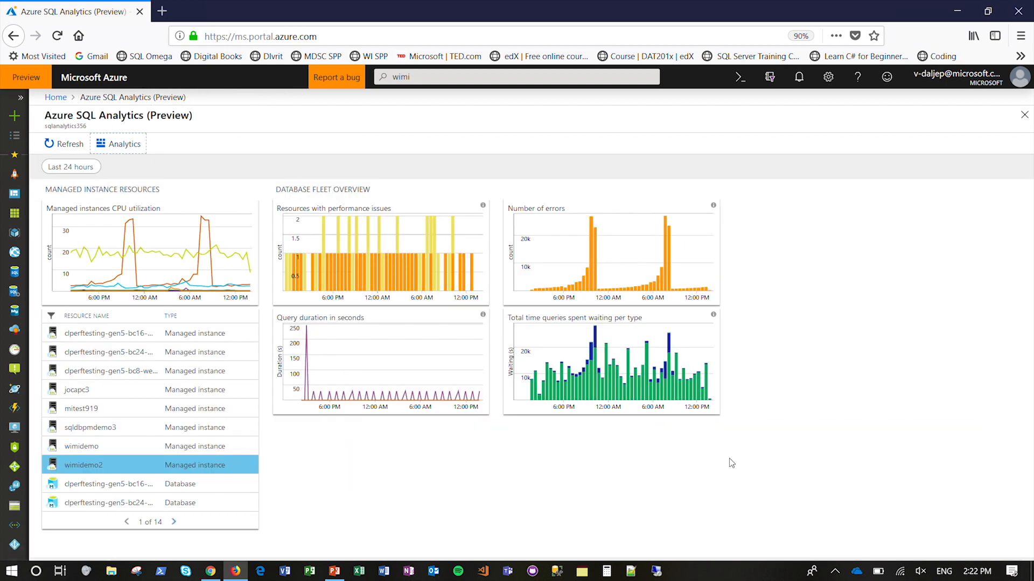